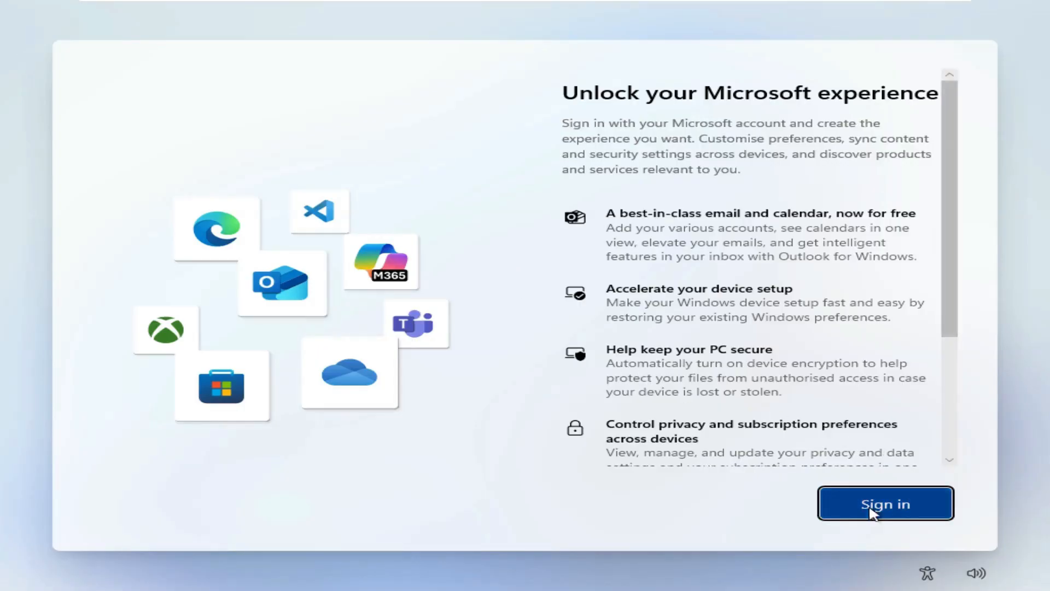
{"action": "mouse_move", "coordinate": [600, 206]}
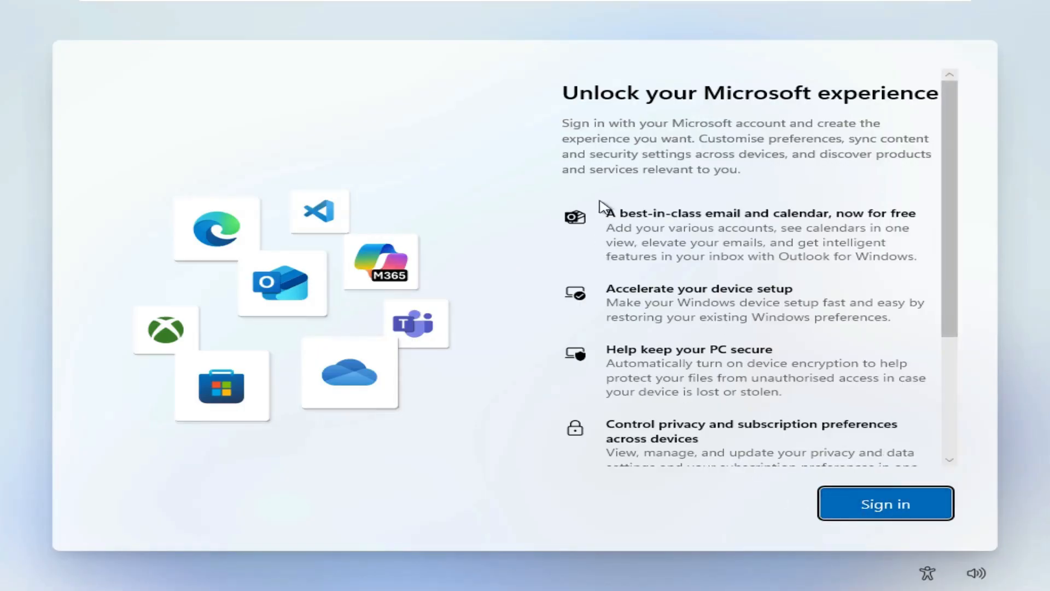
Open a command prompt over setup and run start ms-cxh:localonly.
{"action": "key", "text": "shift+f10"}
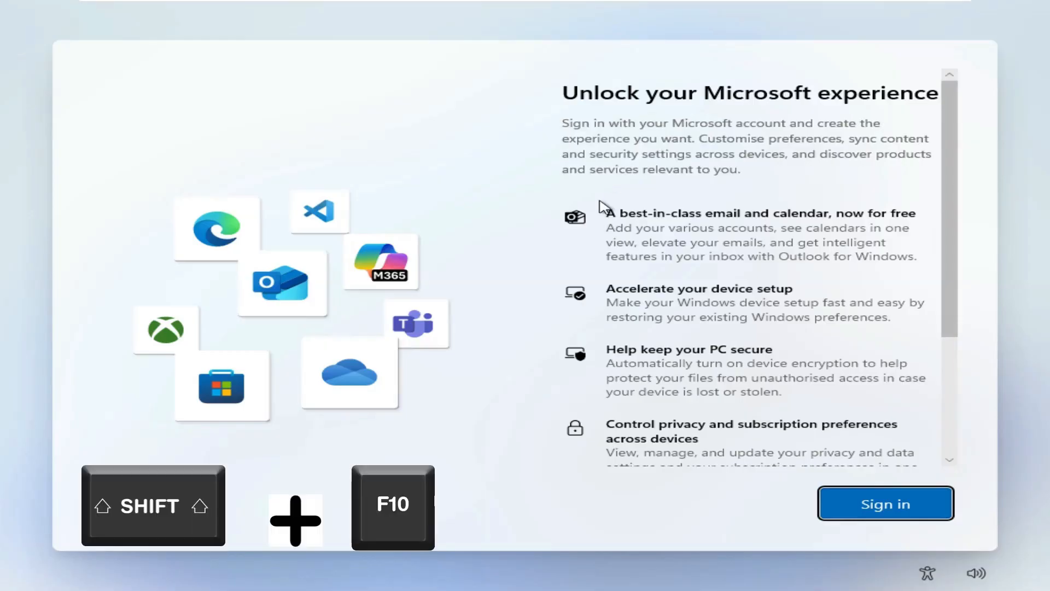
{"action": "key", "text": "shift+f10"}
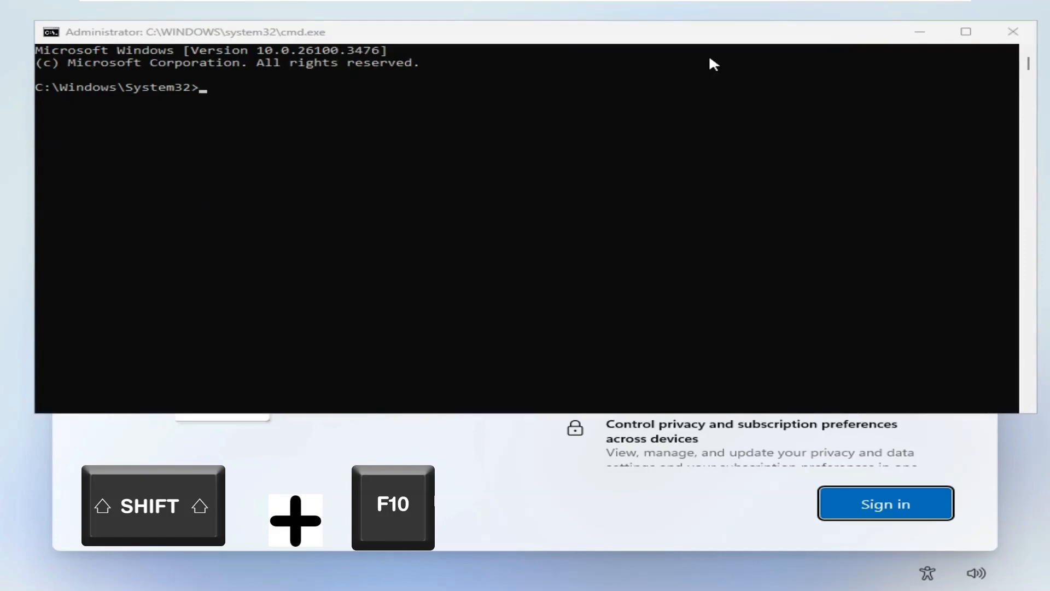
{"action": "mouse_move", "coordinate": [660, 87]}
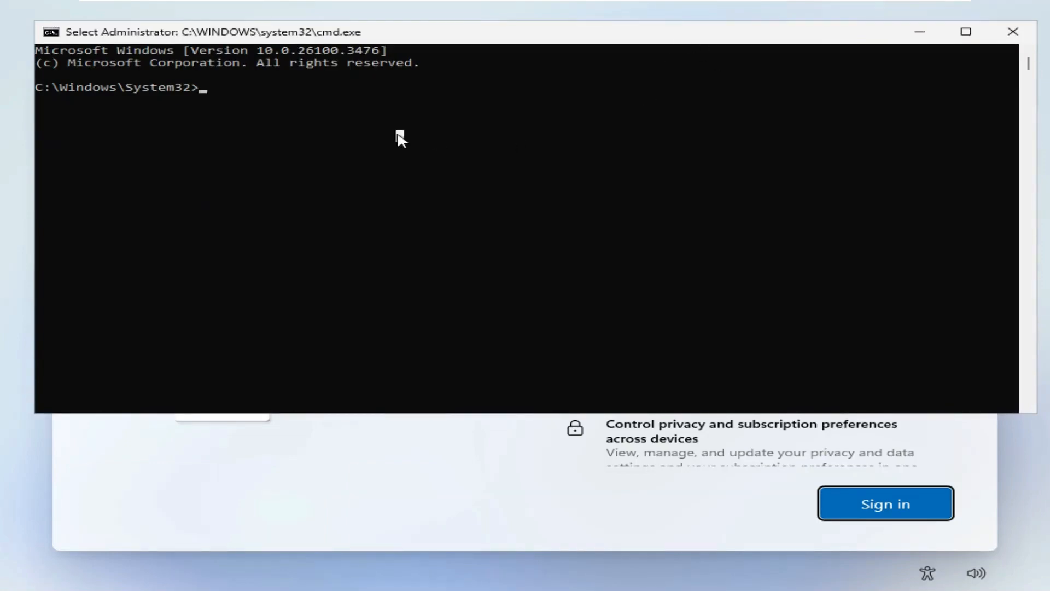
{"action": "type", "text": "start"}
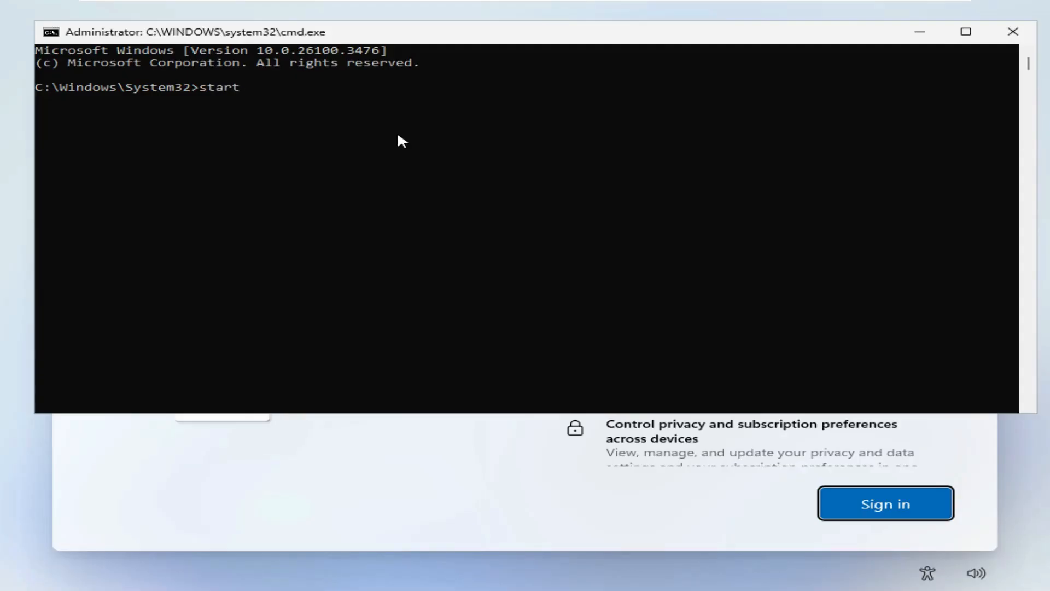
{"action": "type", "text": "ms"}
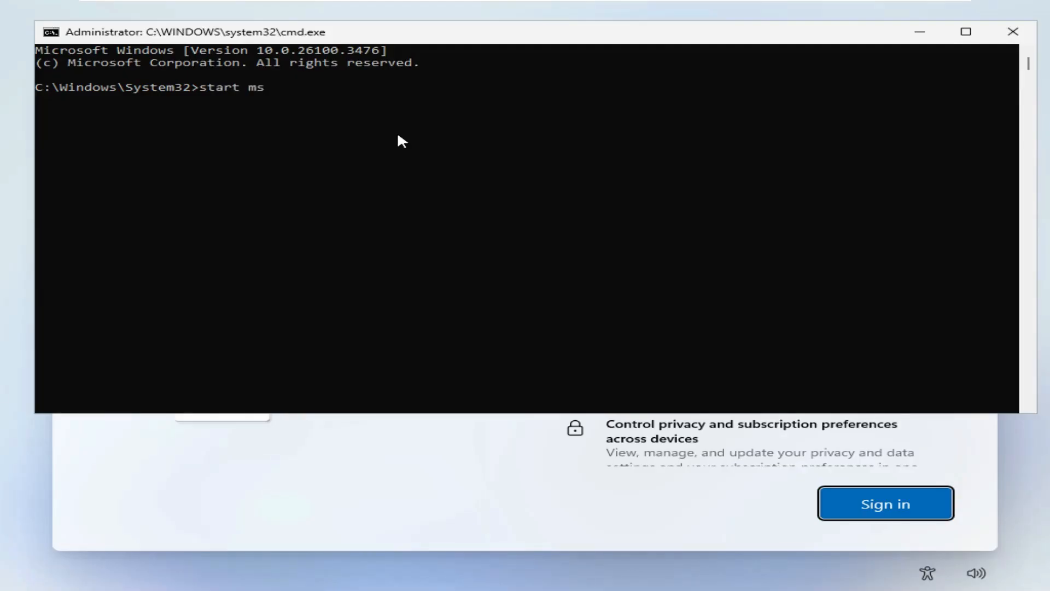
{"action": "type", "text": "-cx"}
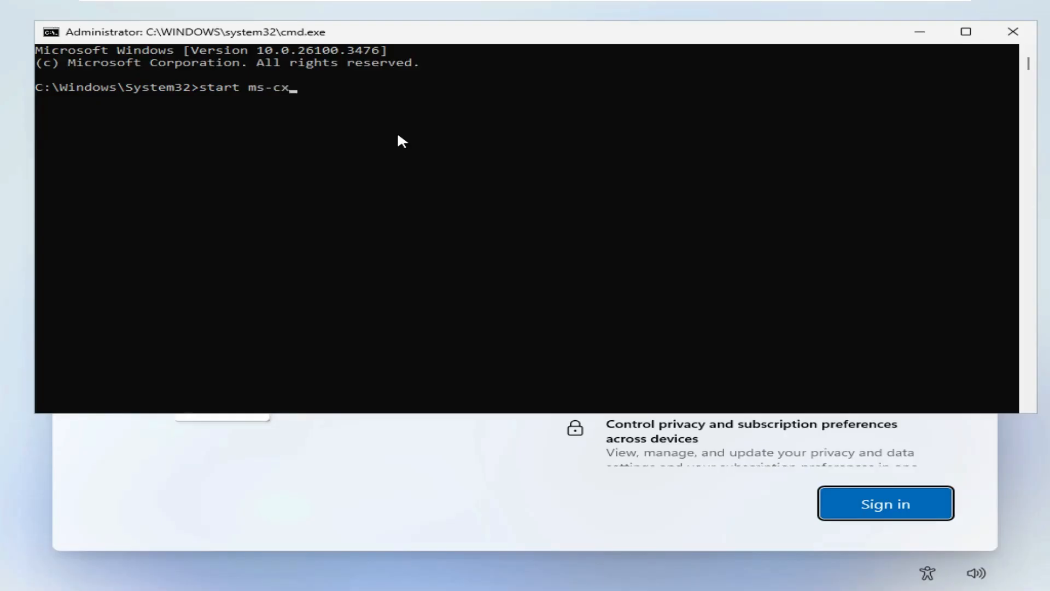
{"action": "type", "text": "h:local"}
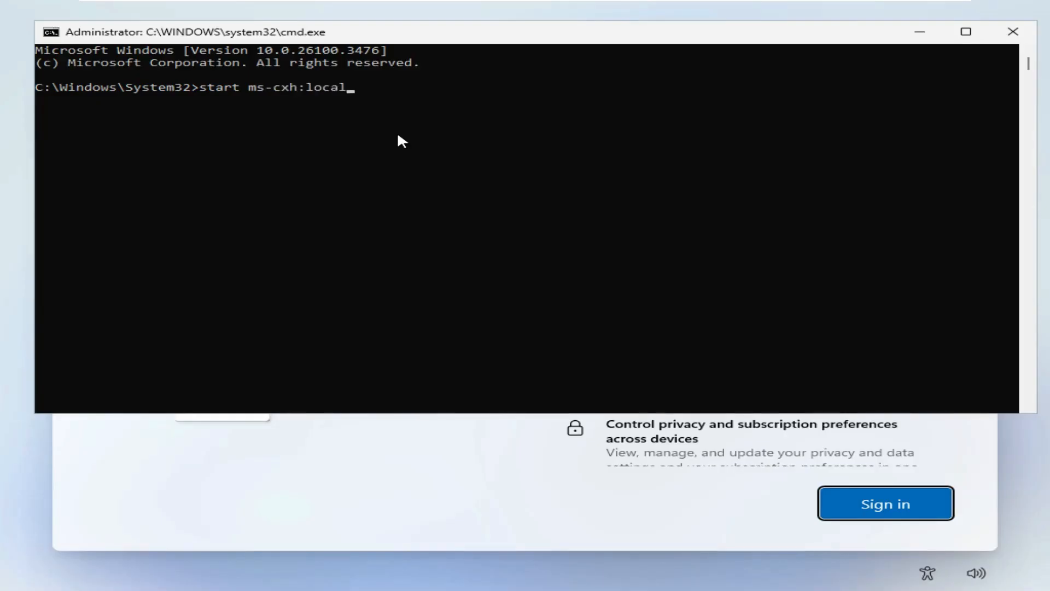
{"action": "type", "text": "only"}
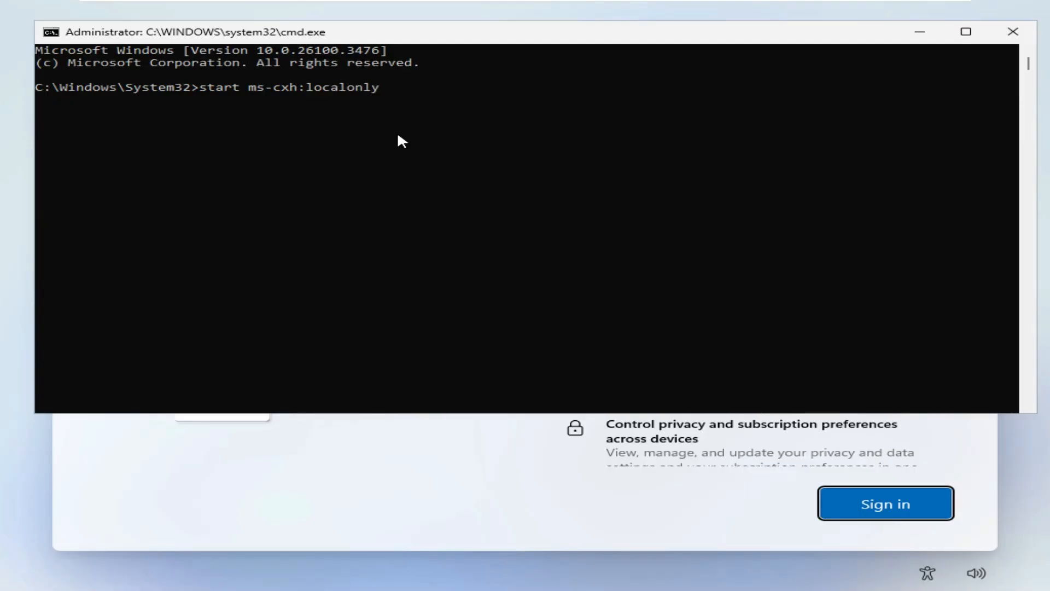
{"action": "key", "text": "Return"}
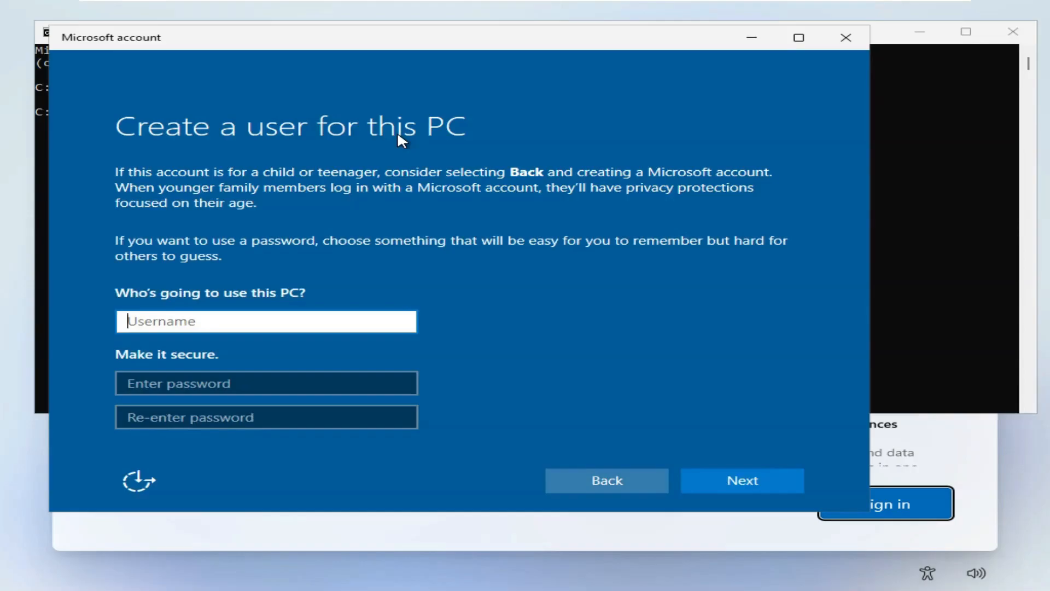
Enter 'User' as the username and move to the password field.
{"action": "type", "text": "U"}
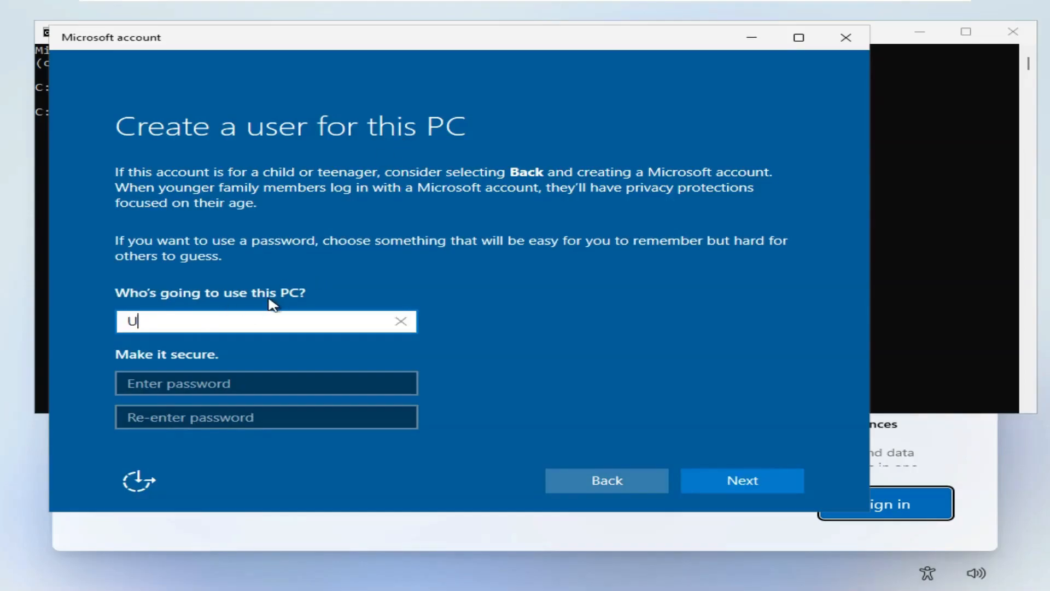
{"action": "type", "text": "ser"}
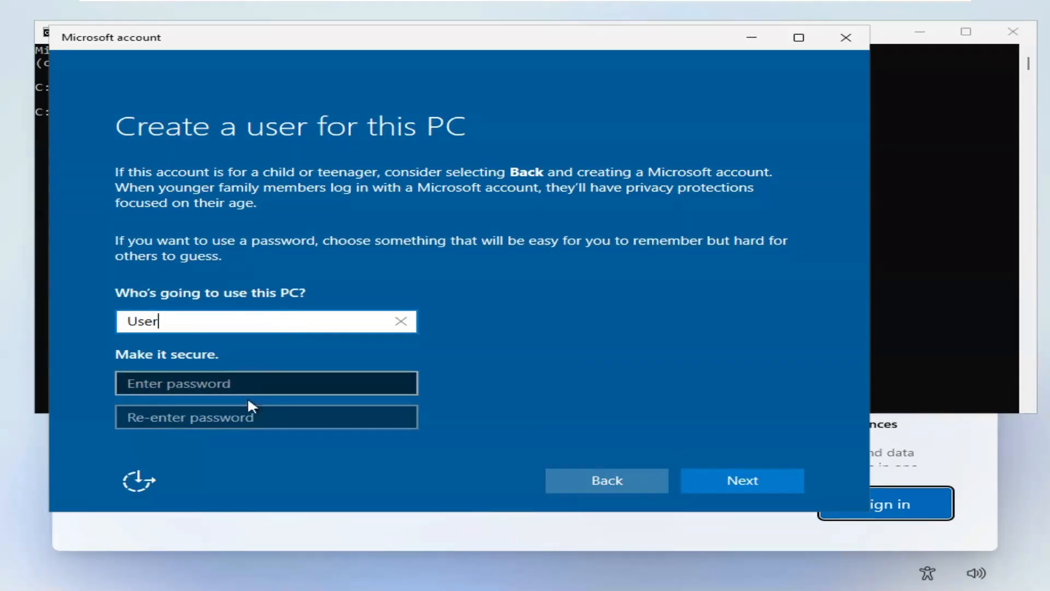
{"action": "left_click", "coordinate": [742, 480]}
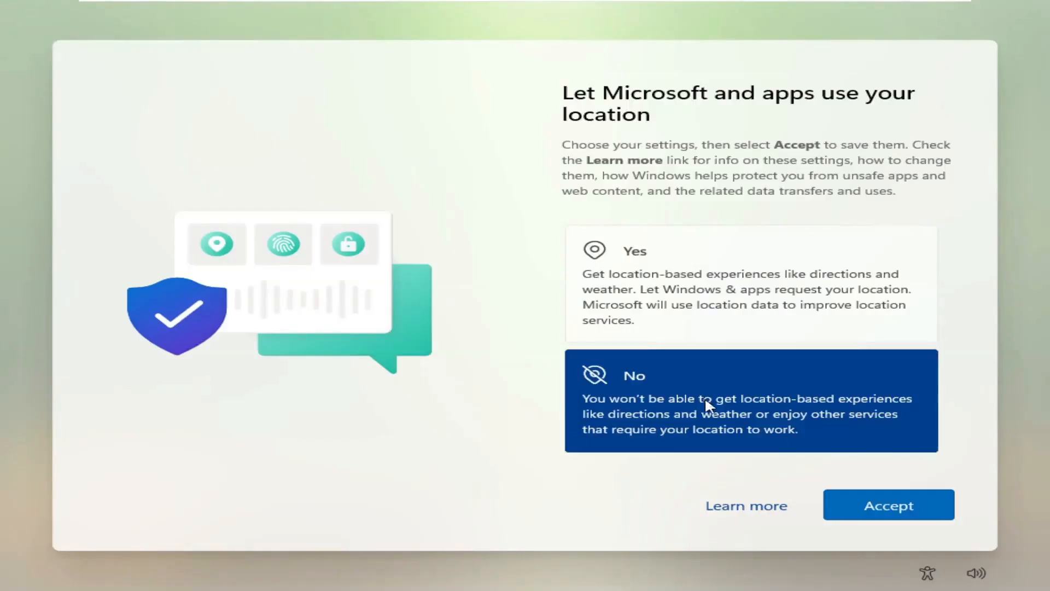
Decline location, Find my device, inking and typing, and tailored experiences.
{"action": "left_click", "coordinate": [889, 504]}
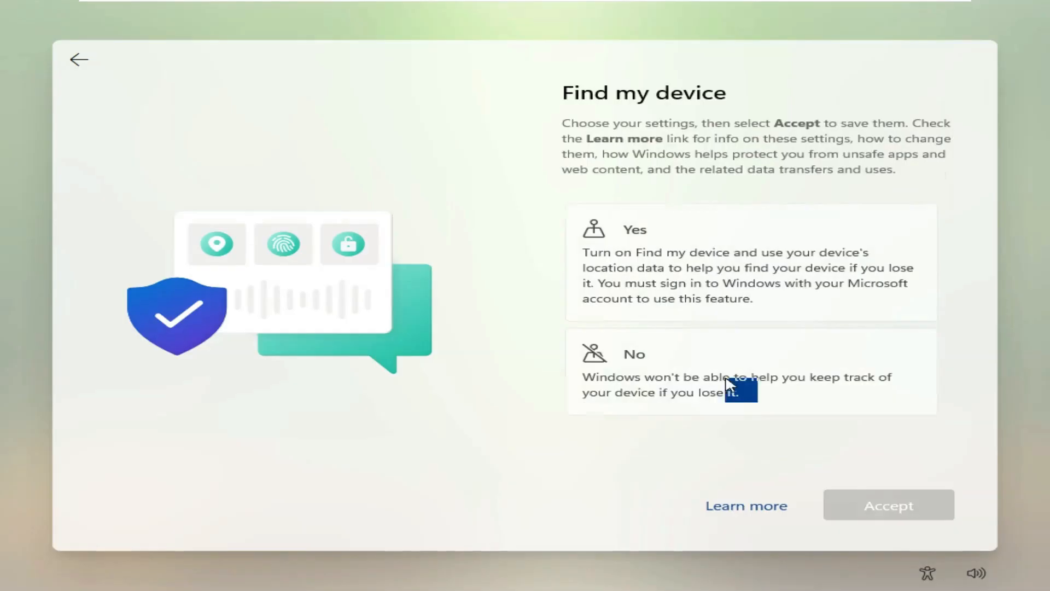
{"action": "left_click", "coordinate": [888, 505]}
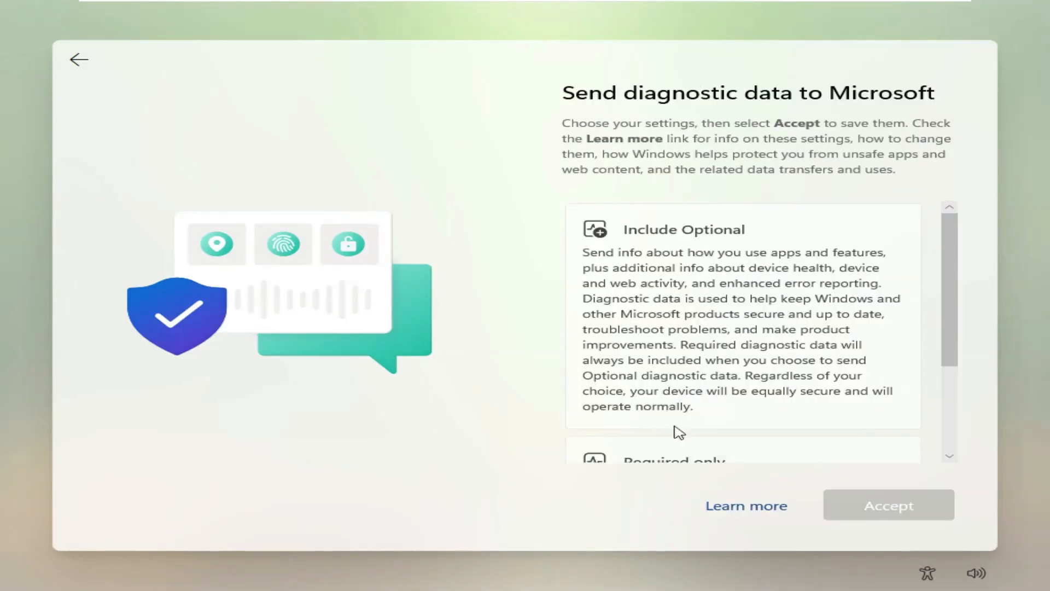
{"action": "scroll", "scroll_direction": "down", "scroll_amount": 3}
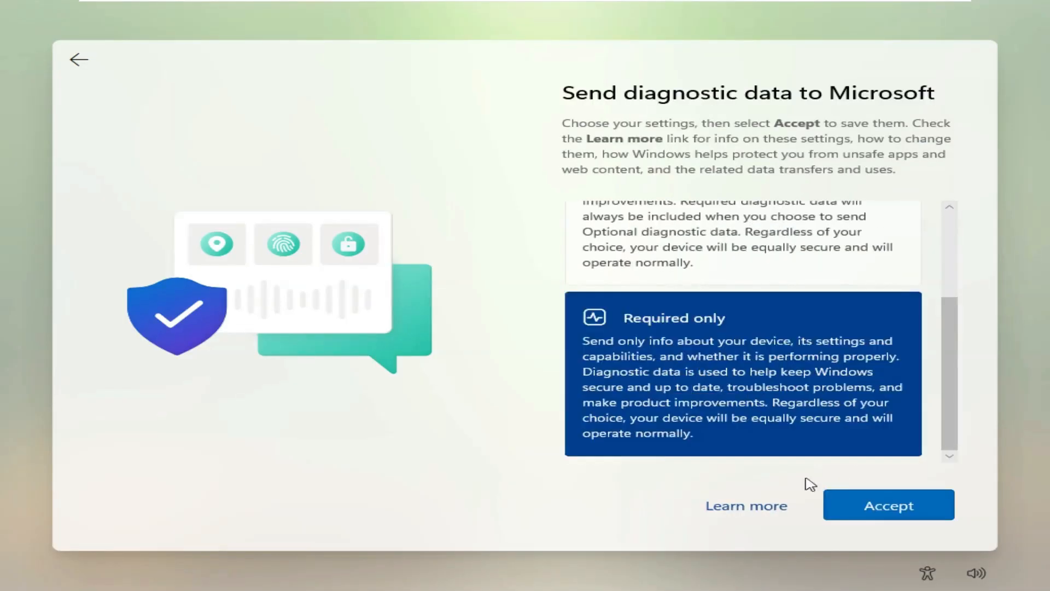
{"action": "left_click", "coordinate": [889, 505]}
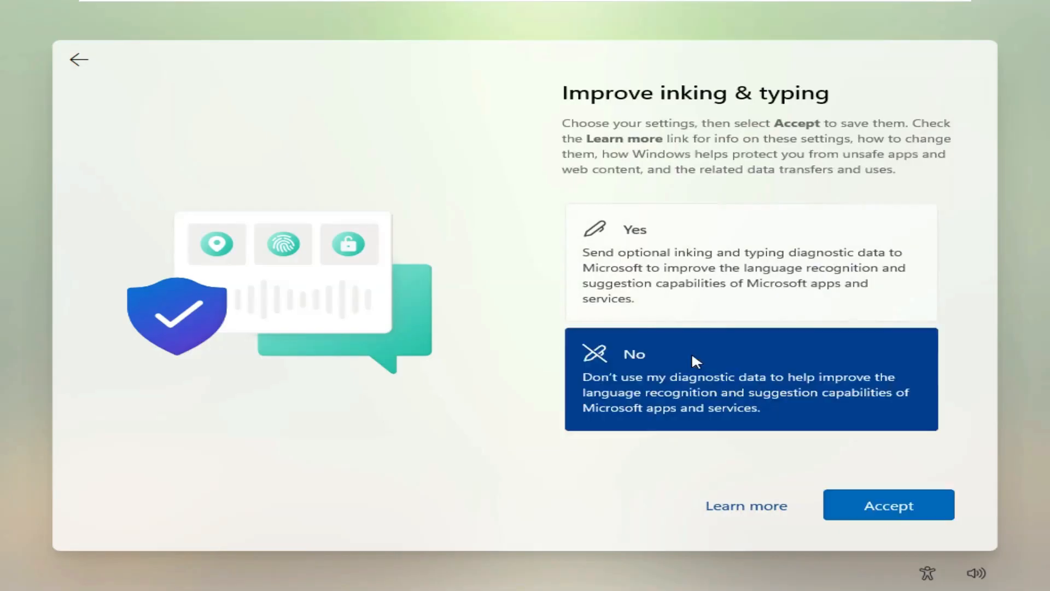
{"action": "left_click", "coordinate": [888, 505]}
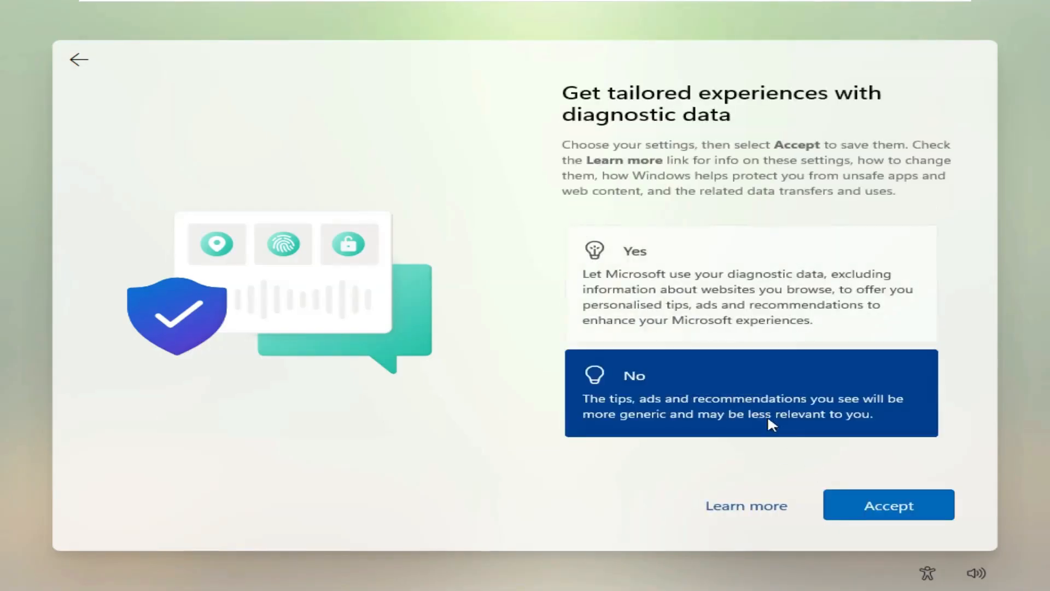
{"action": "left_click", "coordinate": [889, 505]}
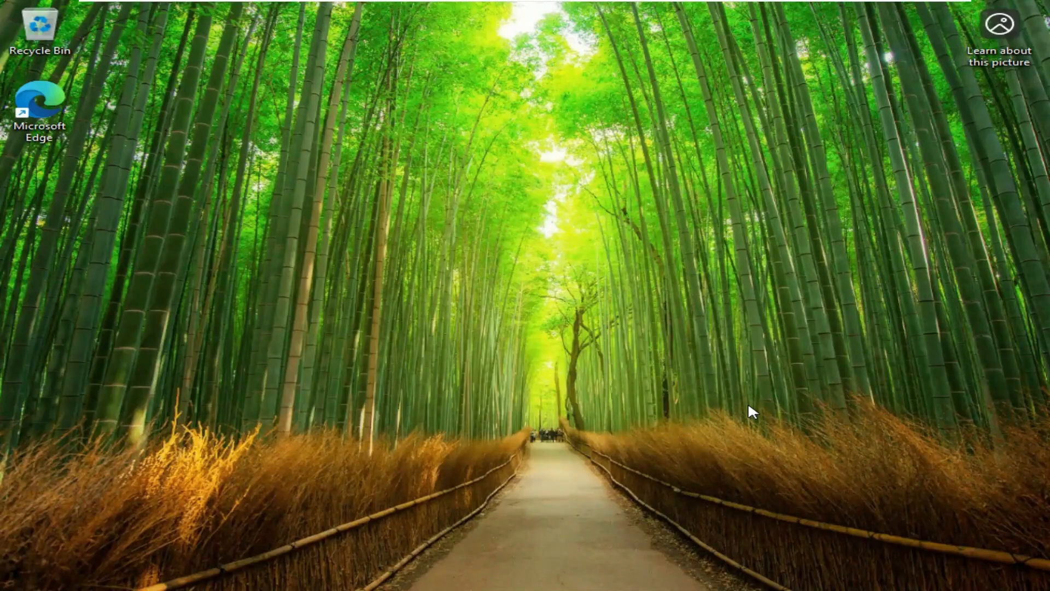
Wait for the desktop and taskbar to finish loading.
{"action": "left_click", "coordinate": [525, 587]}
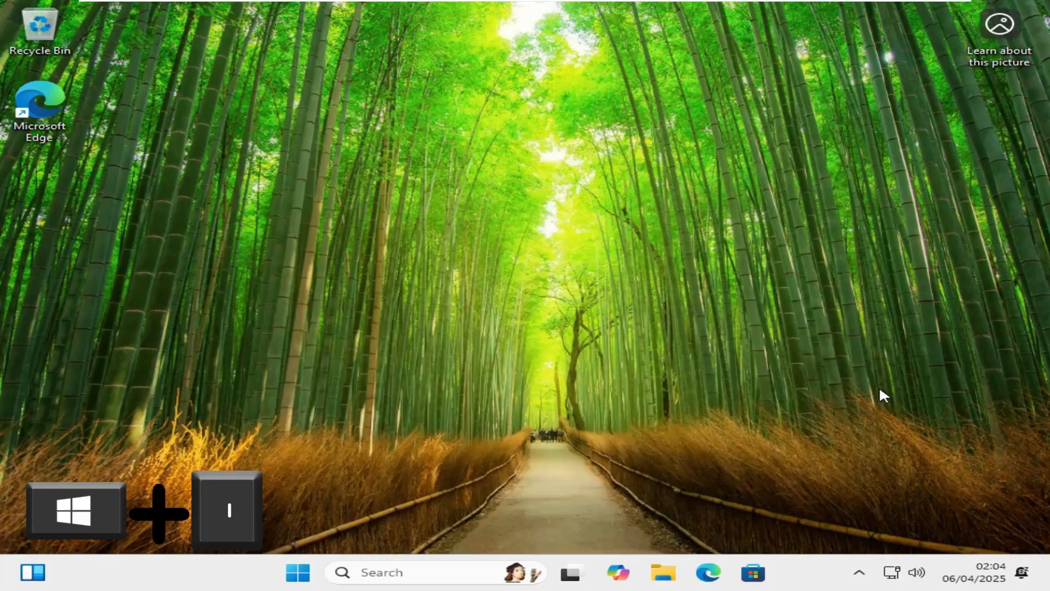
Open Settings with Win+I and go to the Accounts page.
{"action": "key", "text": "Win+i"}
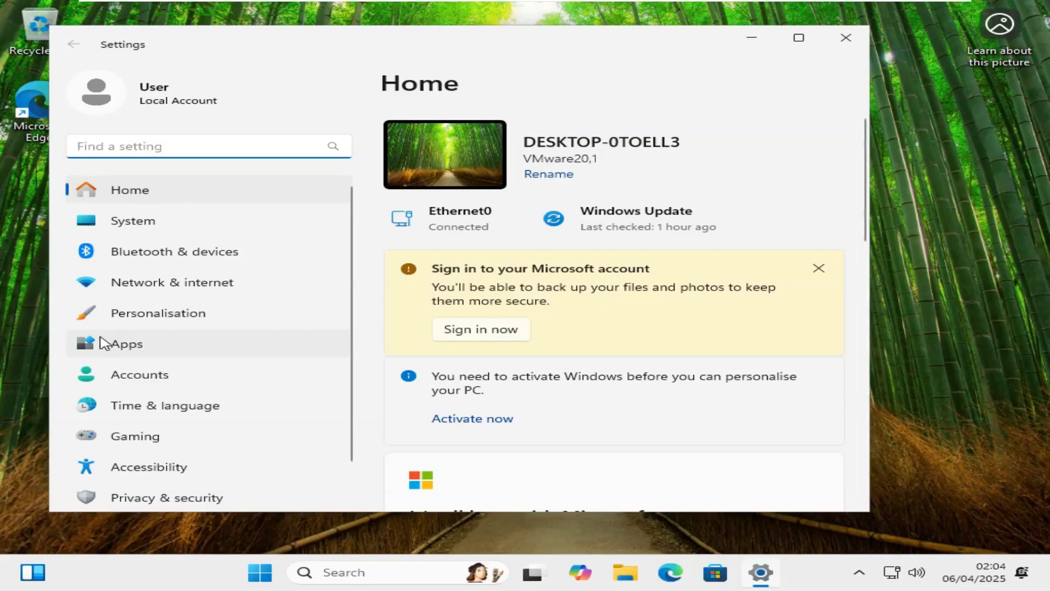
{"action": "left_click", "coordinate": [140, 374]}
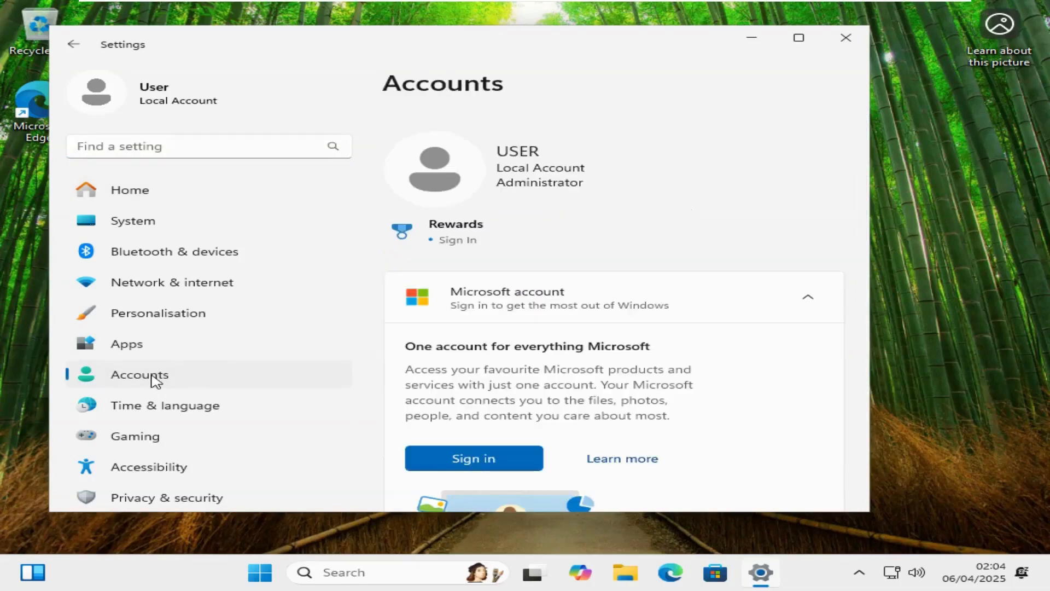
{"action": "mouse_move", "coordinate": [653, 316]}
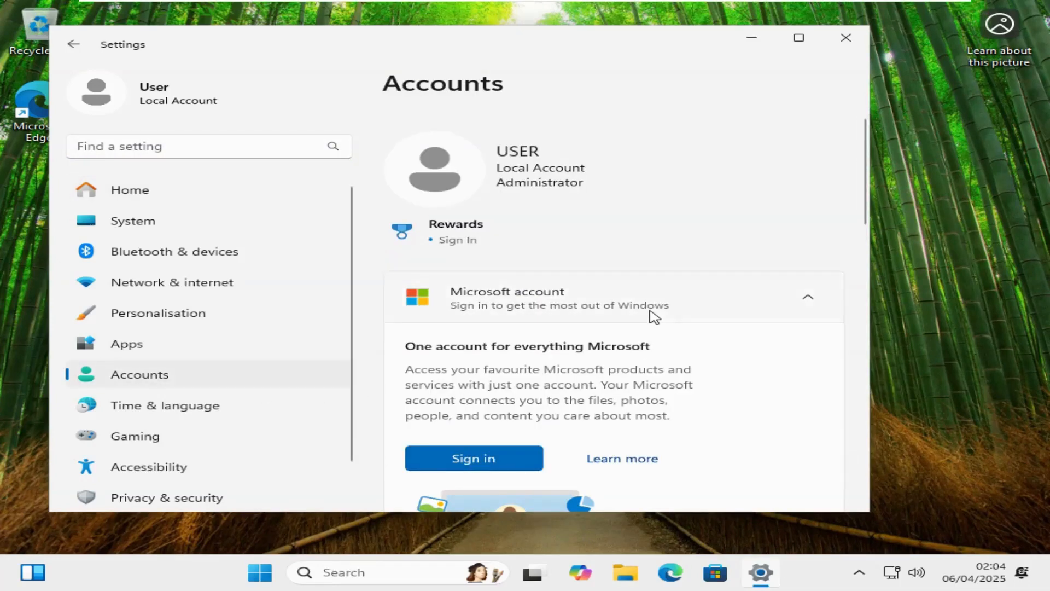
{"action": "scroll", "scroll_direction": "down", "scroll_amount": 3}
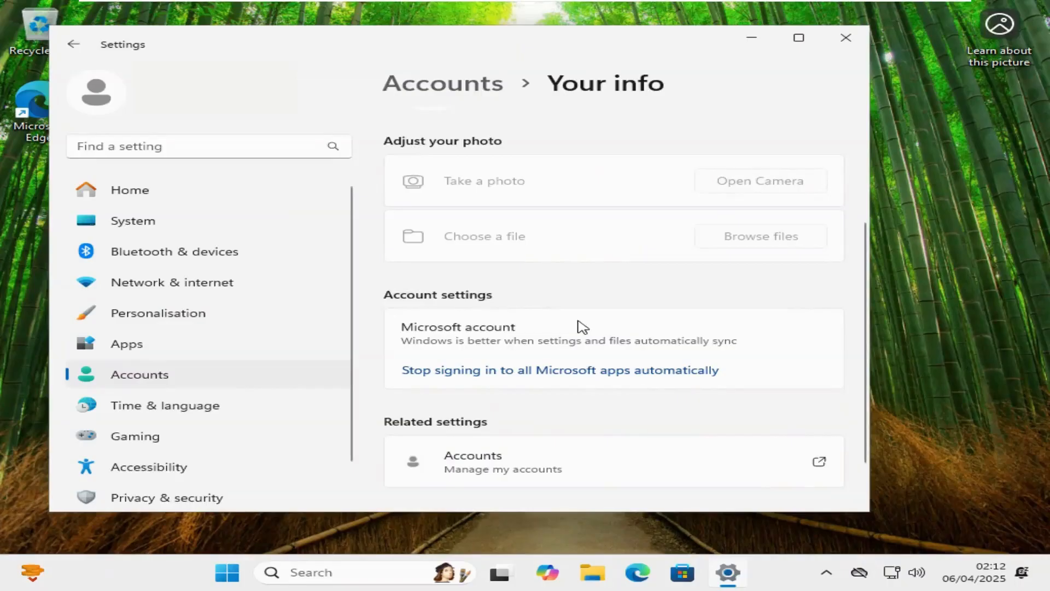
{"action": "mouse_move", "coordinate": [472, 330]}
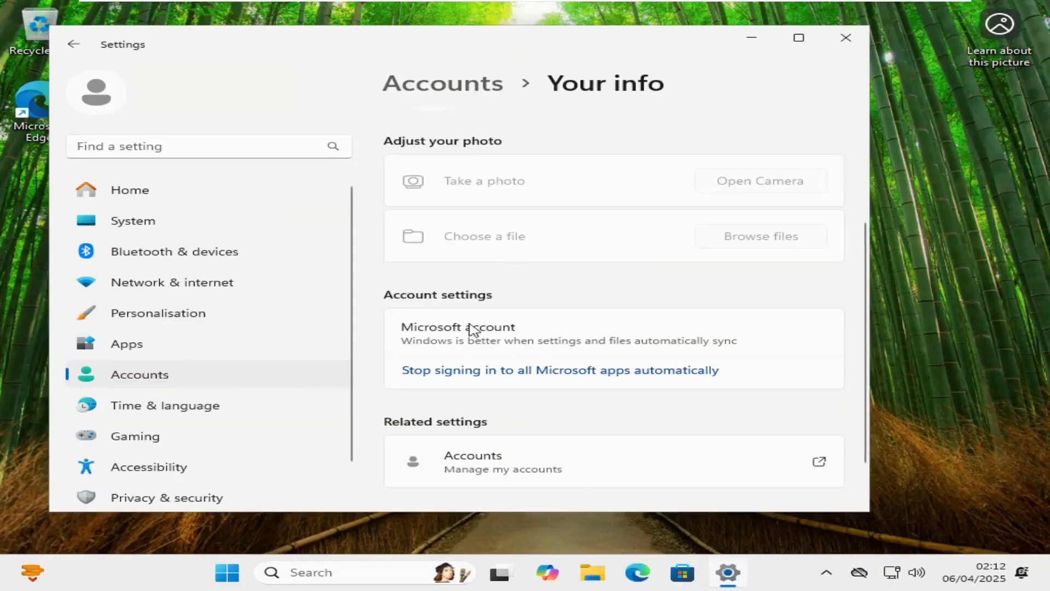
{"action": "mouse_move", "coordinate": [578, 378]}
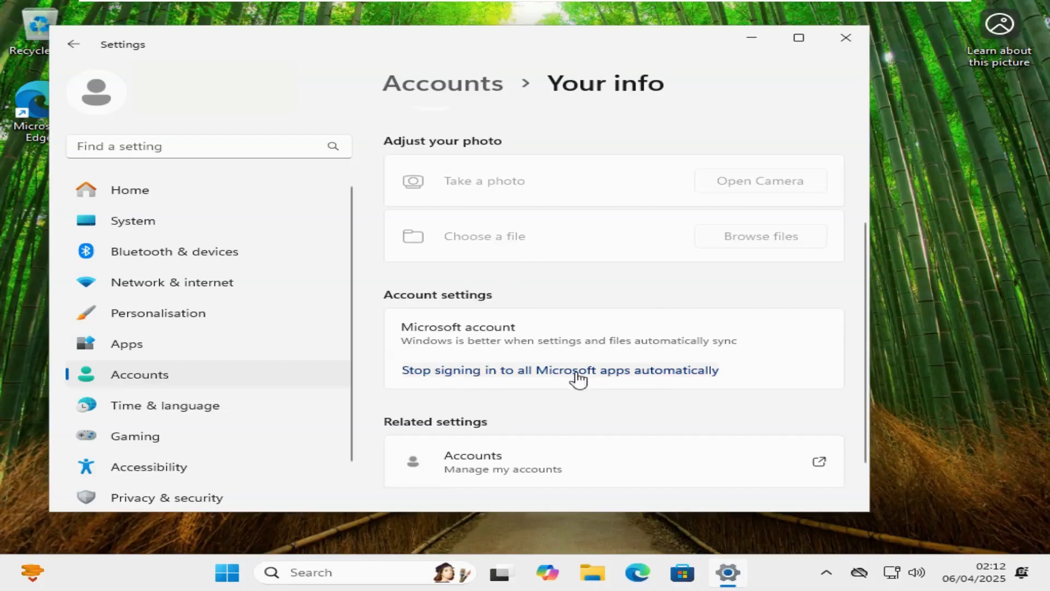
{"action": "mouse_move", "coordinate": [566, 376]}
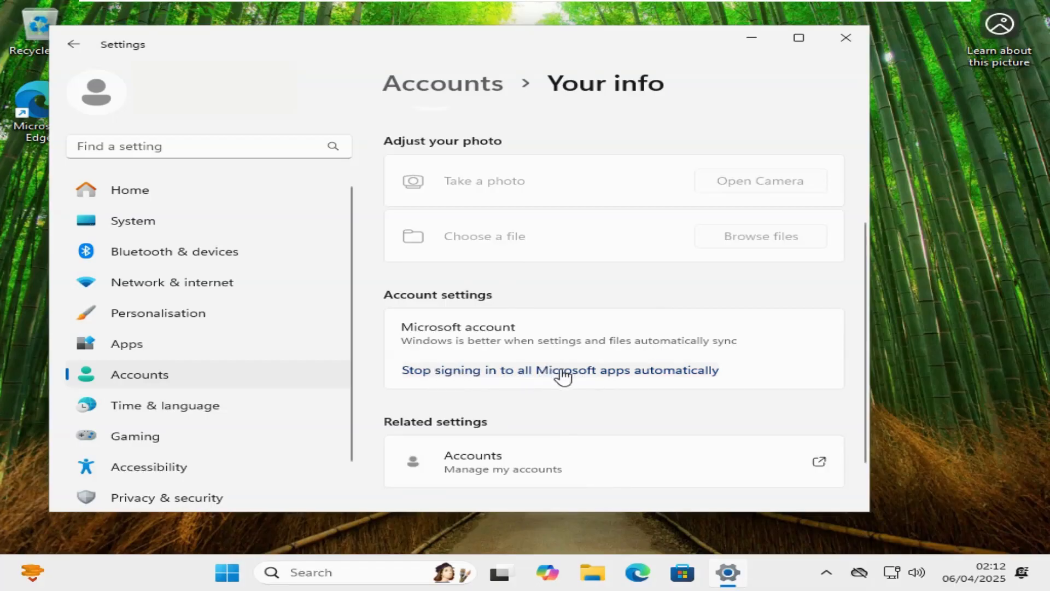
{"action": "mouse_move", "coordinate": [667, 379]}
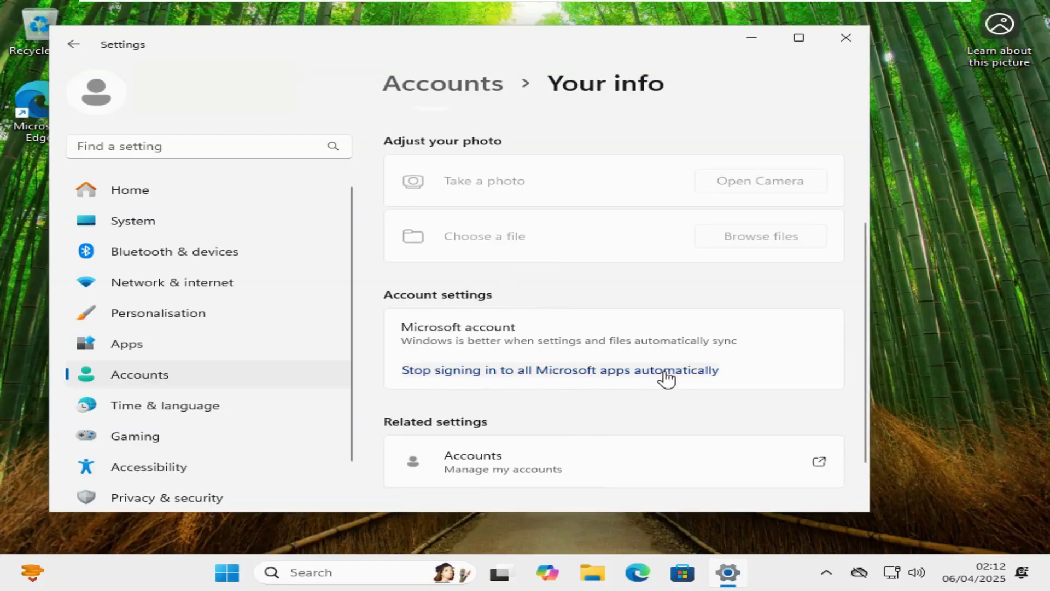
Turn off automatic sign-in to all Microsoft apps on Your info.
{"action": "left_click", "coordinate": [559, 370]}
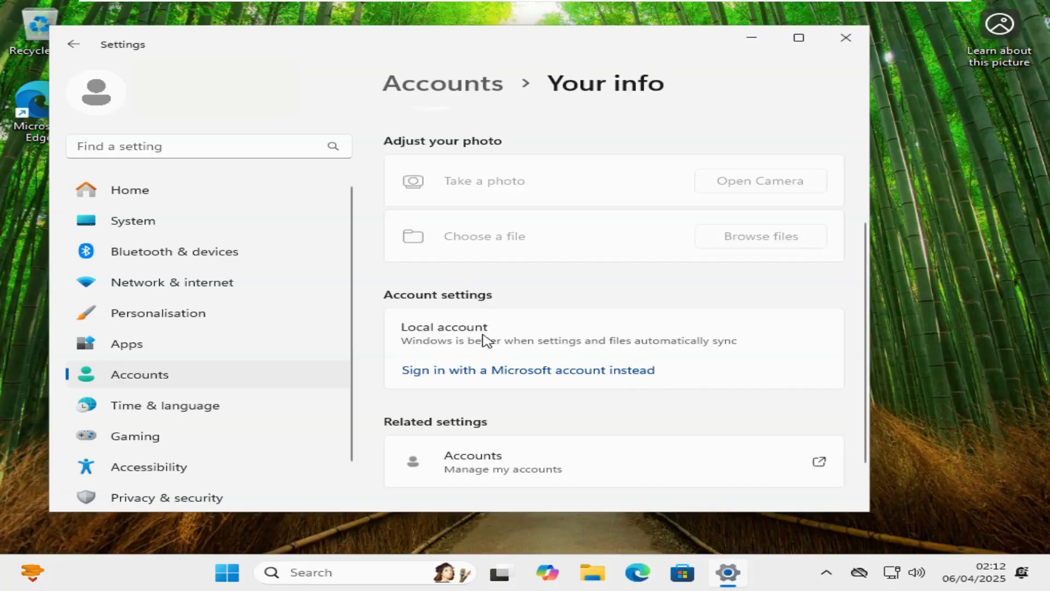
{"action": "mouse_move", "coordinate": [737, 348]}
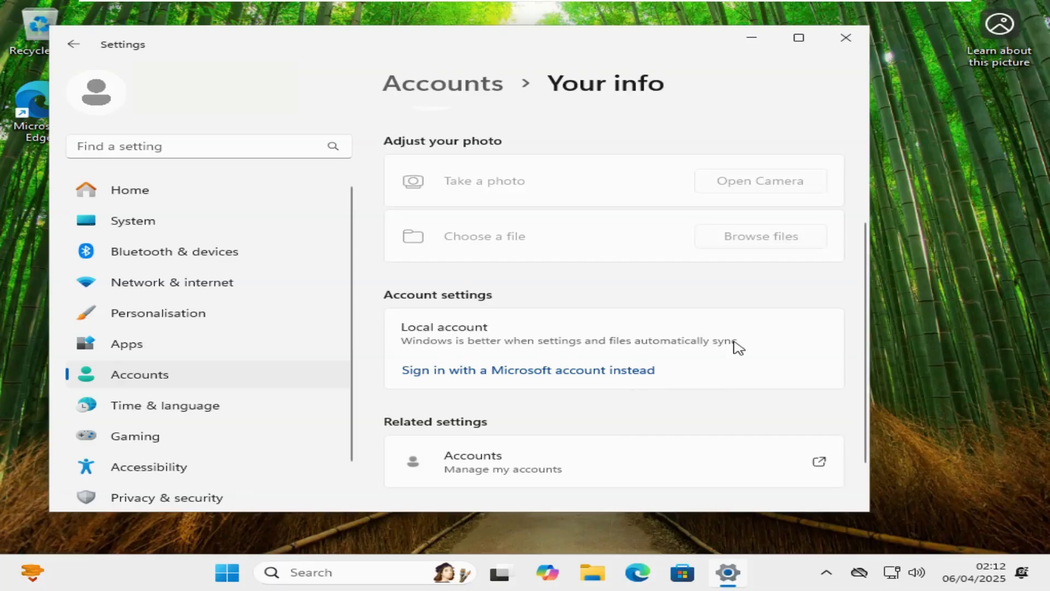
{"action": "mouse_move", "coordinate": [736, 337]}
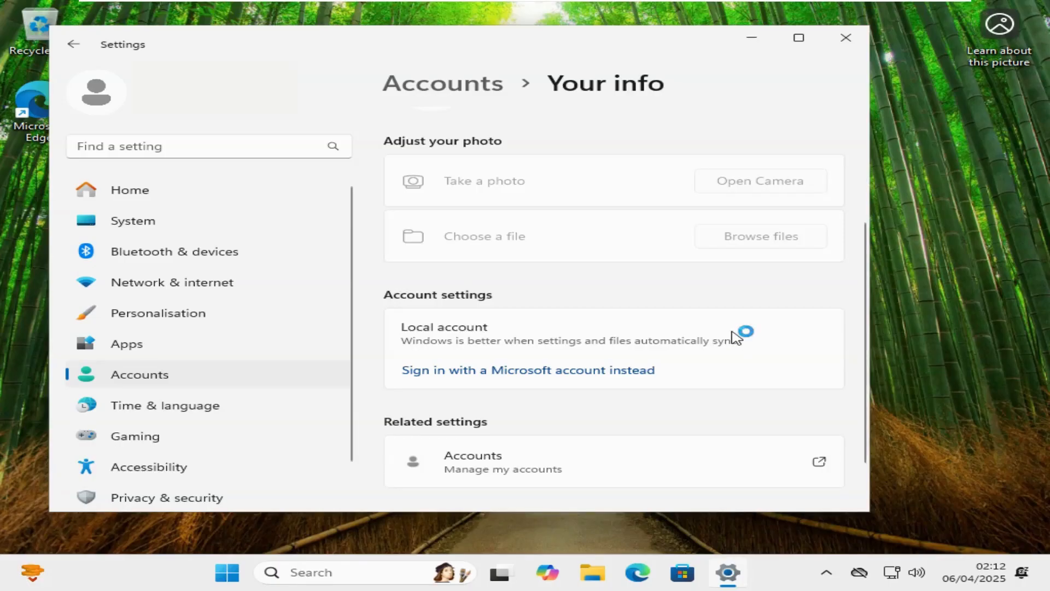
{"action": "mouse_move", "coordinate": [735, 337]}
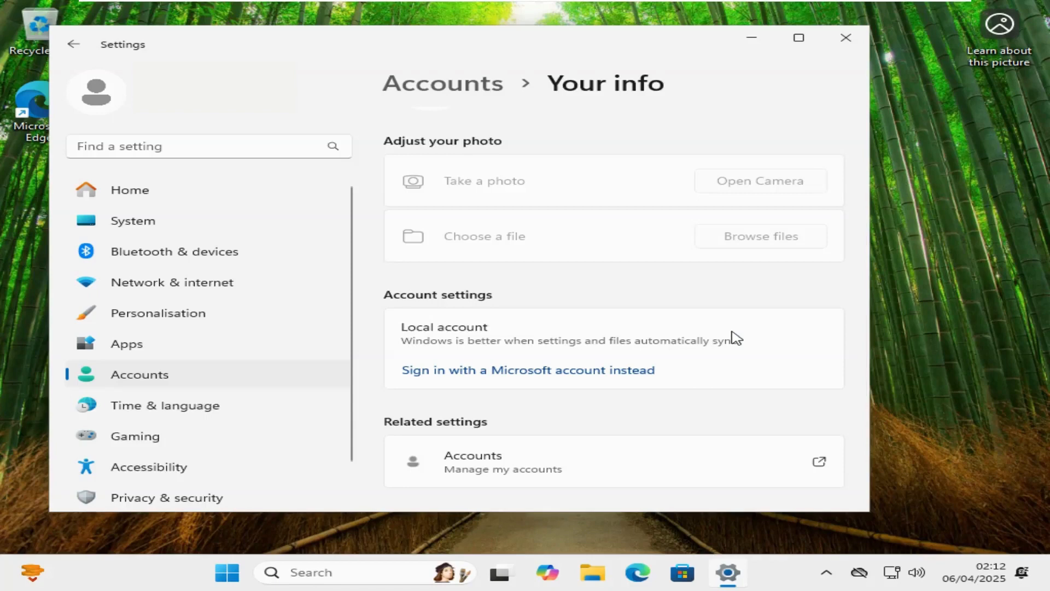